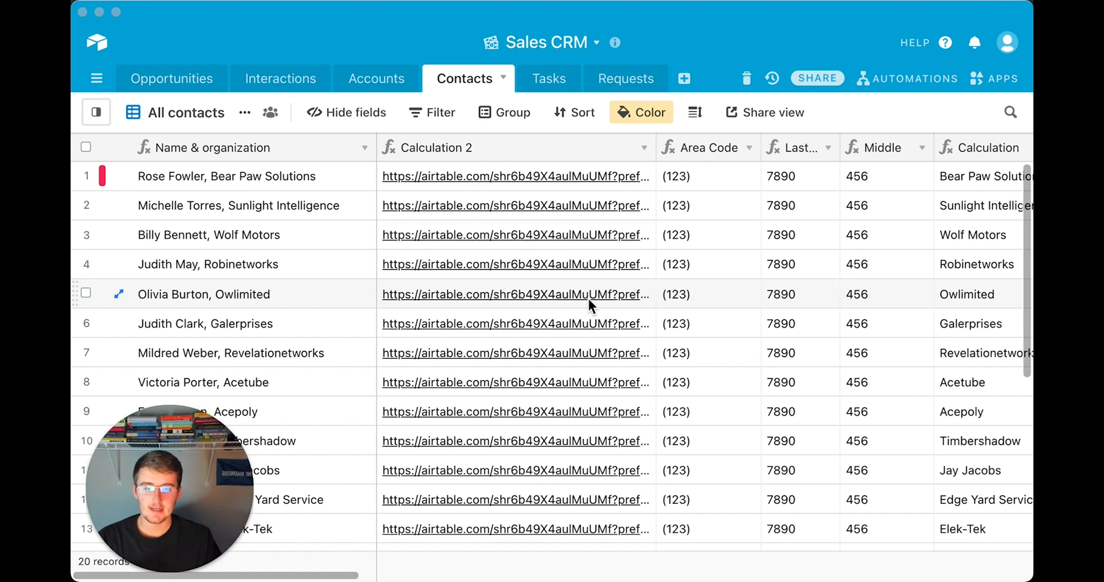
pyautogui.moveTo(236, 76)
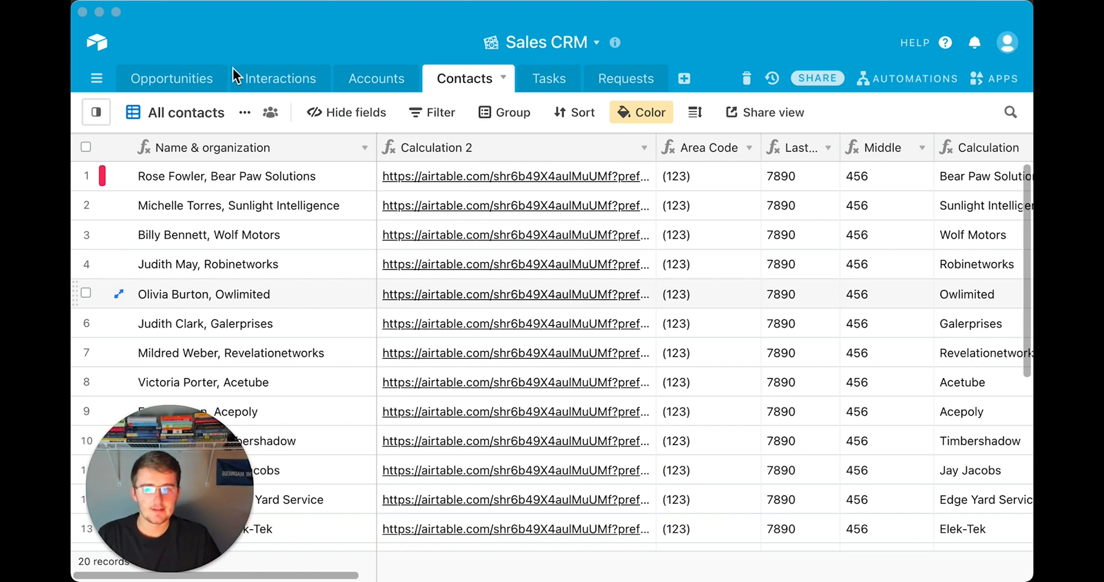
pyautogui.moveTo(226, 81)
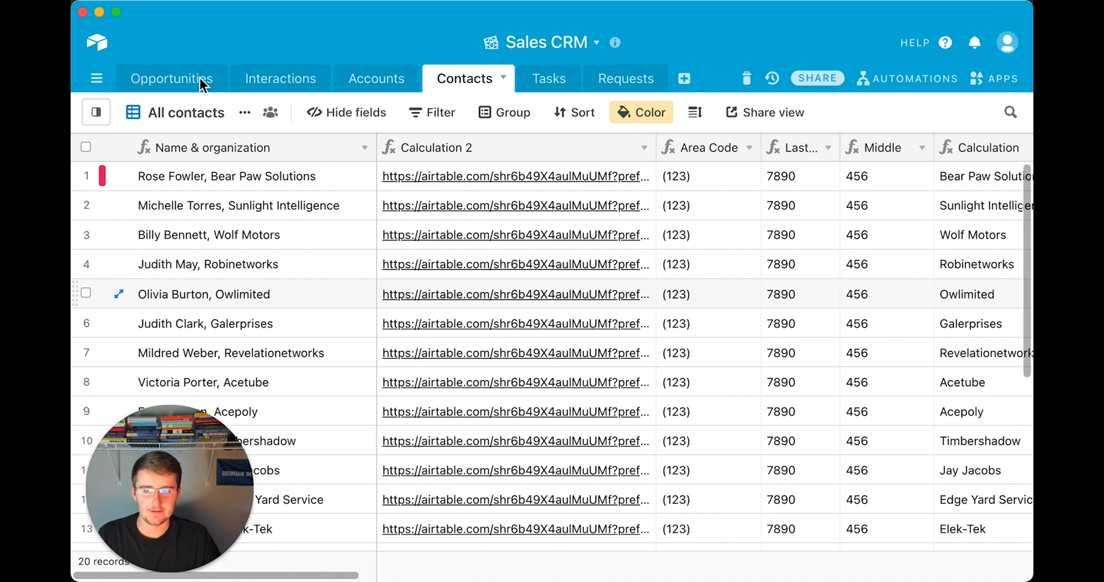
# - Browse the Opportunities and Accounts tables, then land on the Requests table of the Sales CRM base
pyautogui.click(172, 78)
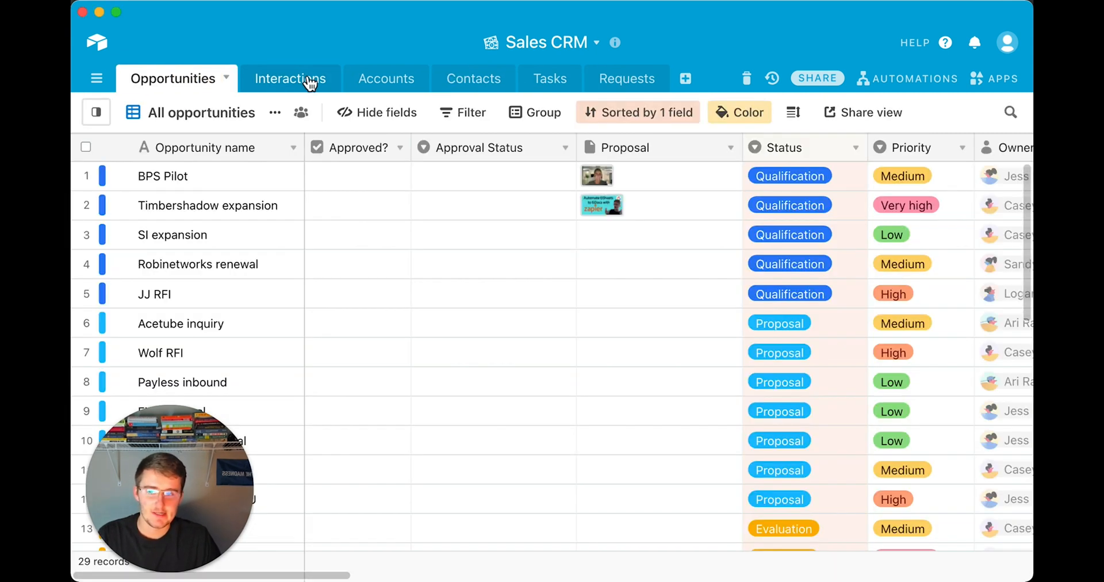
pyautogui.click(377, 78)
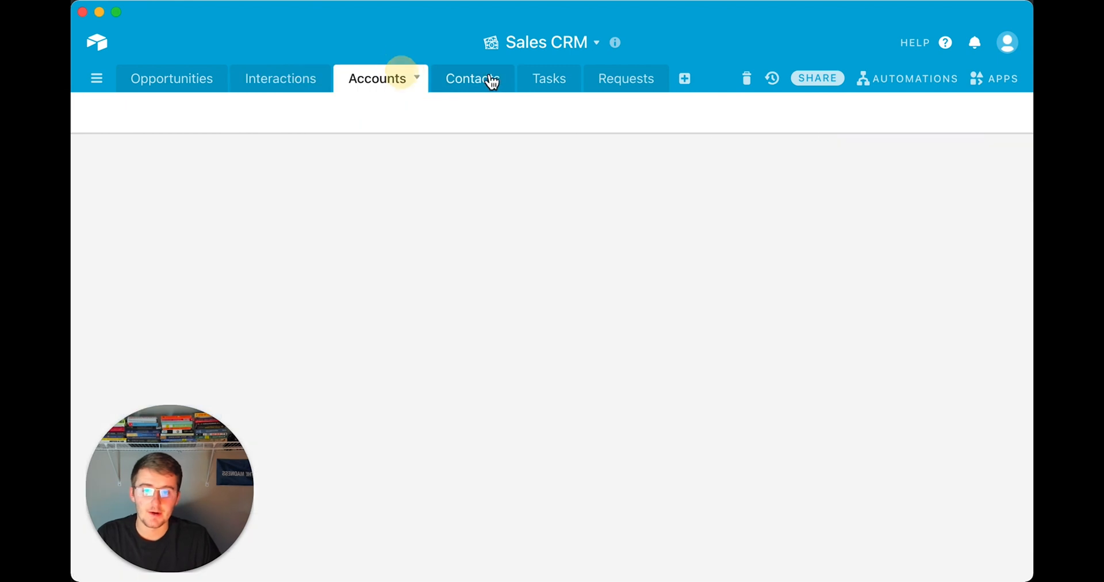
pyautogui.click(619, 79)
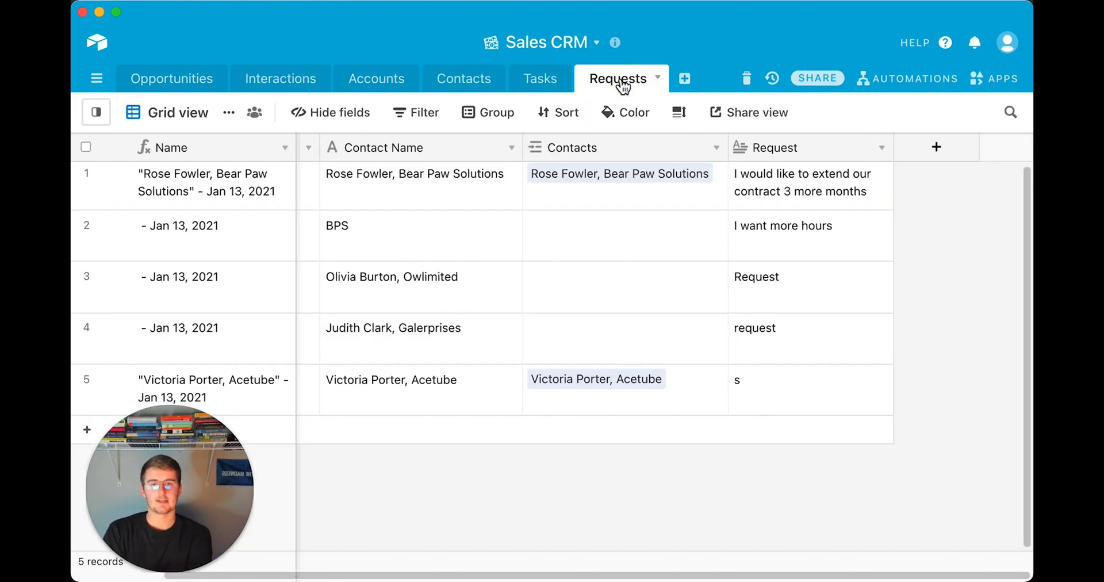
pyautogui.moveTo(212, 543)
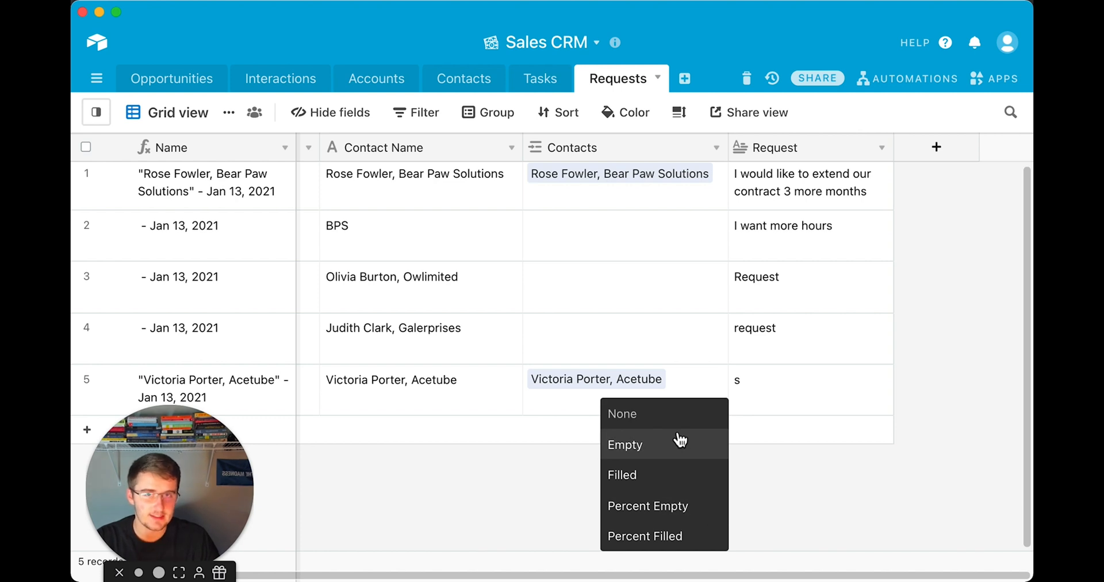
pyautogui.moveTo(562, 520)
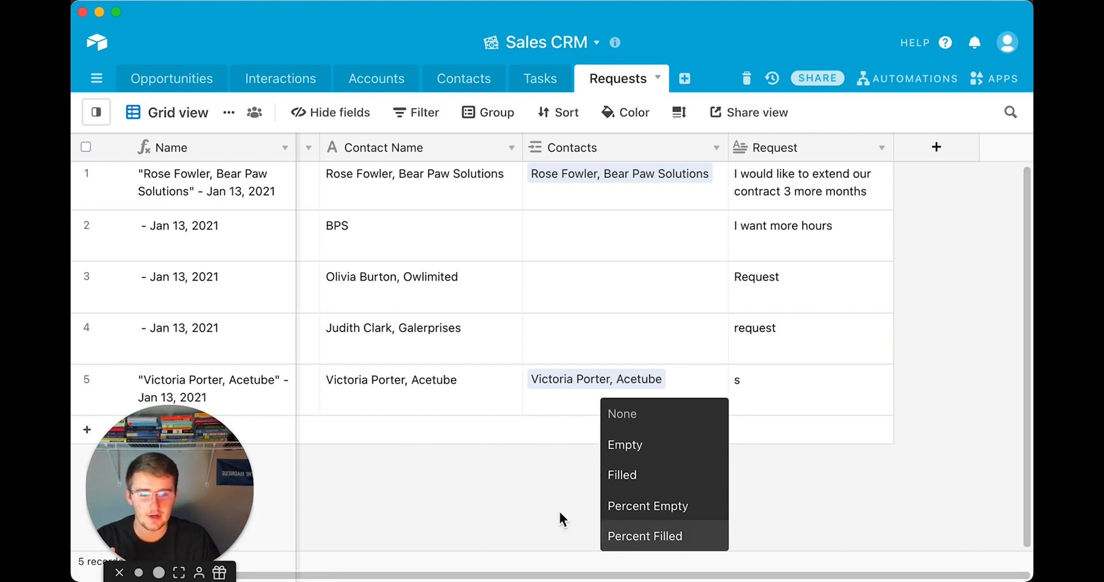
pyautogui.click(839, 408)
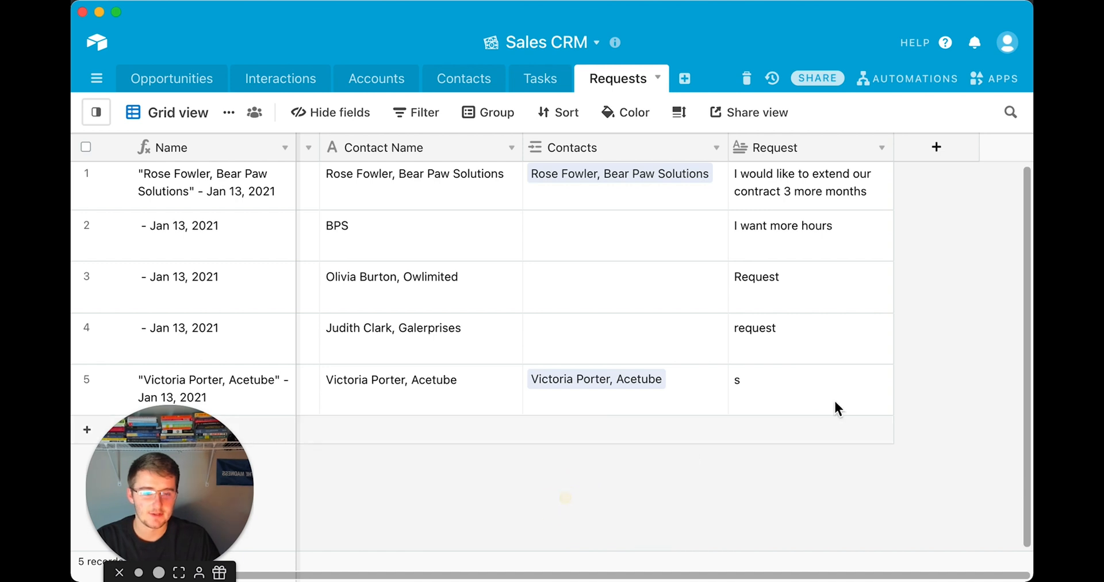
pyautogui.moveTo(463, 89)
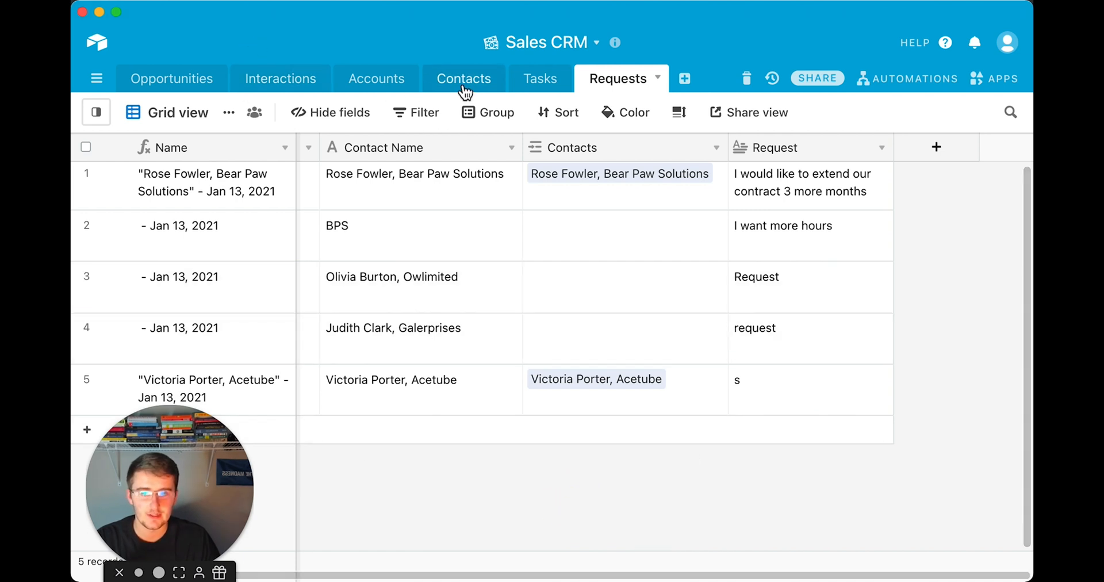
# - In the Opportunities table, summarize the Estimated value column as a Sum ($978,691) instead of Avg
pyautogui.click(171, 78)
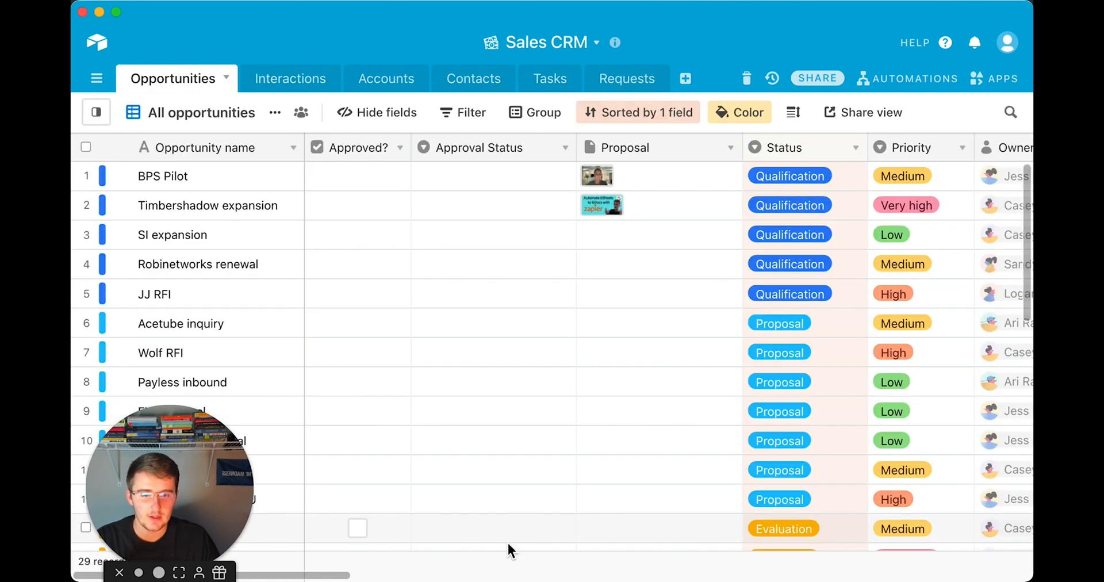
pyautogui.hscroll(3)
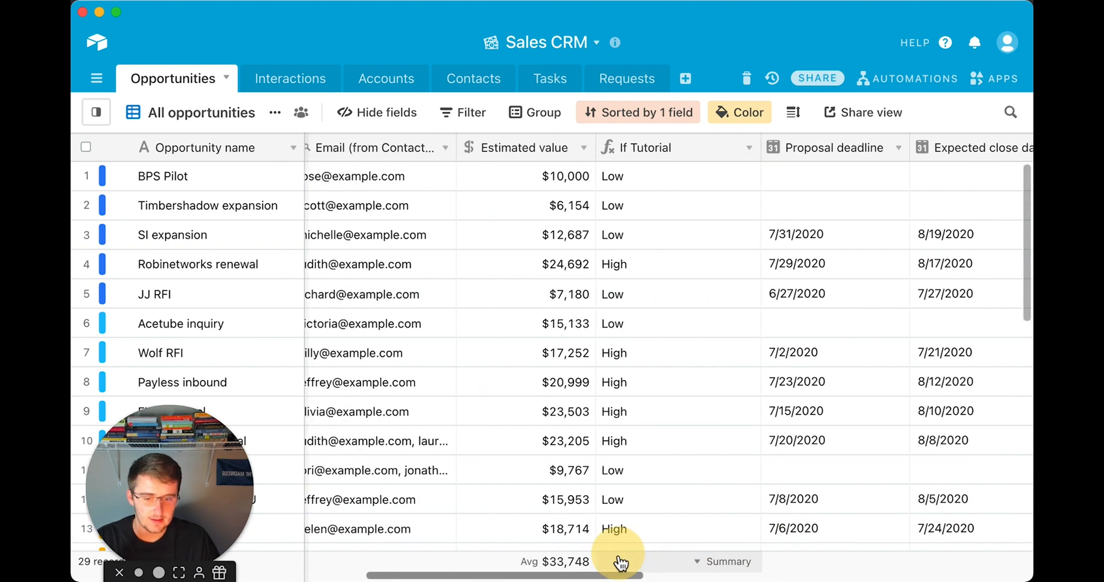
pyautogui.click(620, 561)
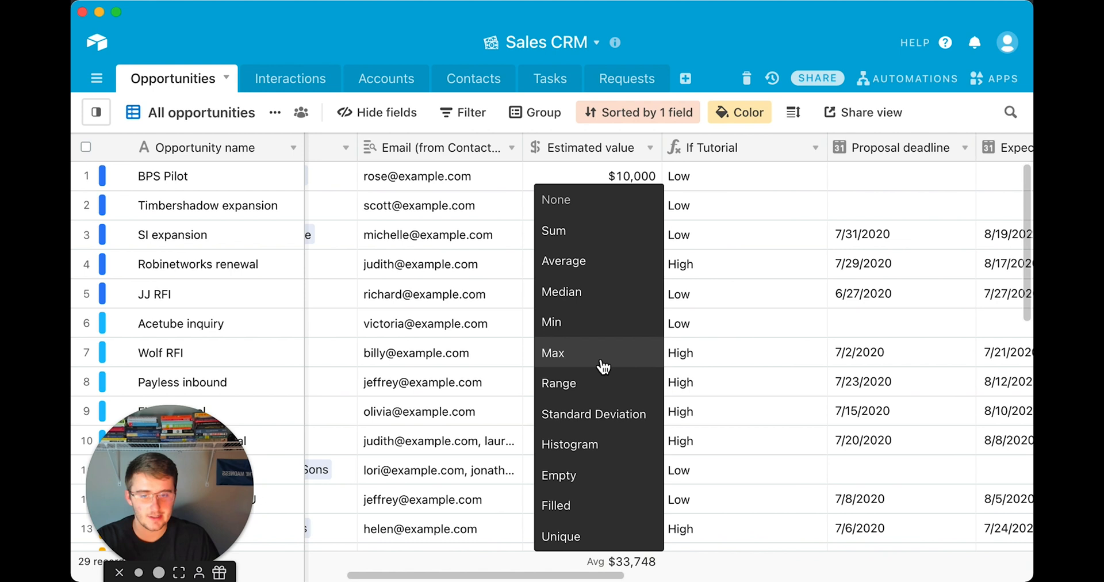
pyautogui.click(553, 230)
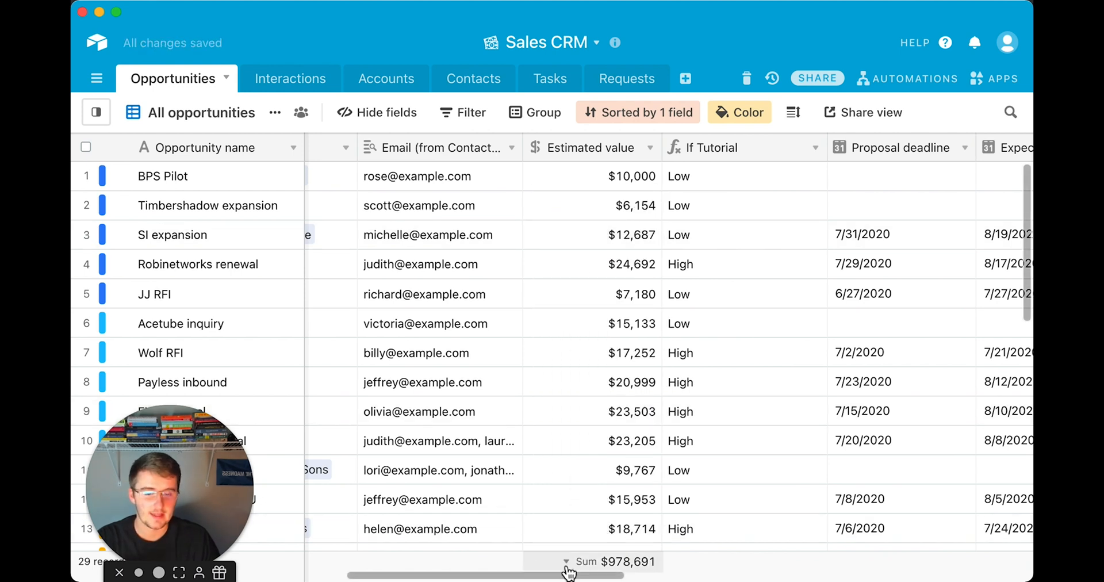
pyautogui.moveTo(303, 19)
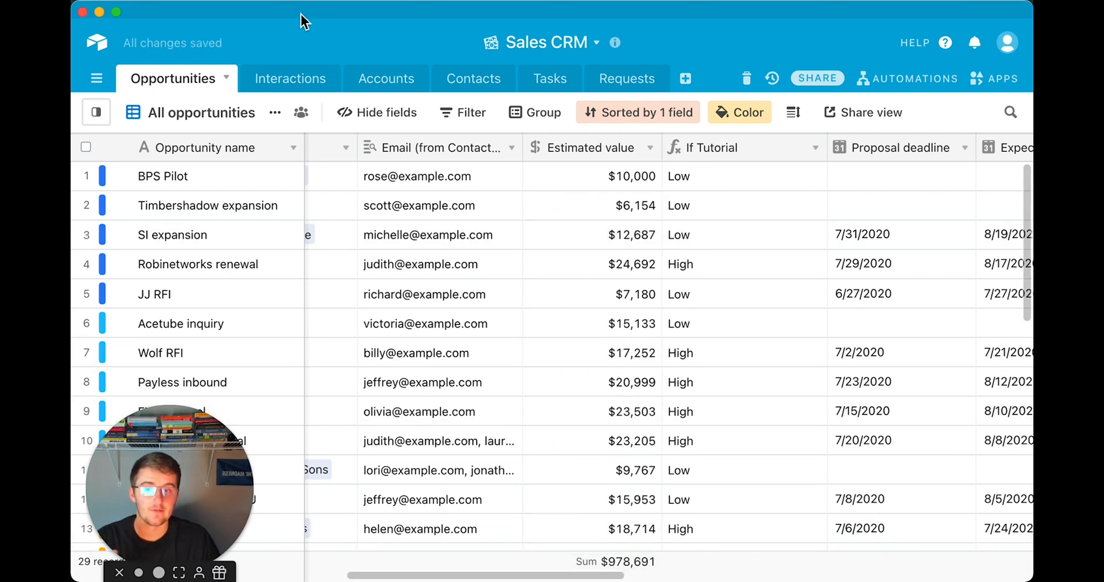
pyautogui.moveTo(290, 78)
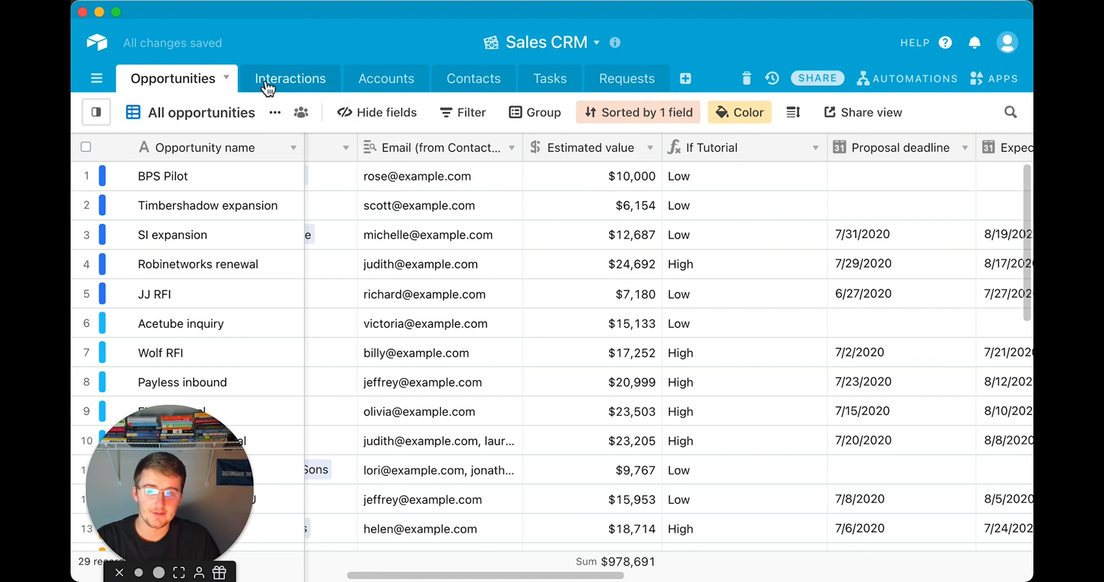
pyautogui.moveTo(686, 78)
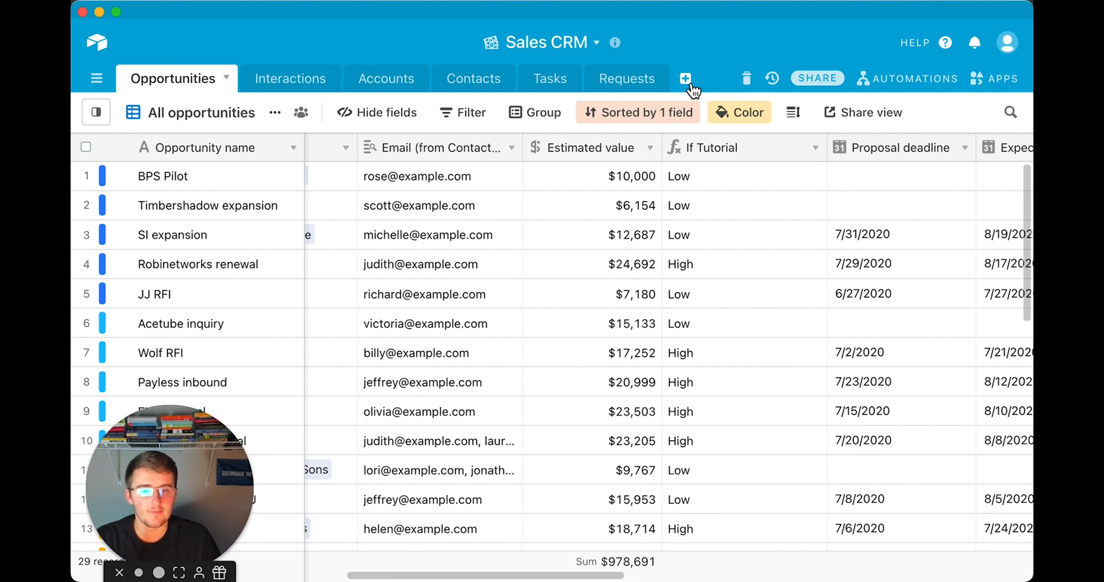
pyautogui.click(685, 78)
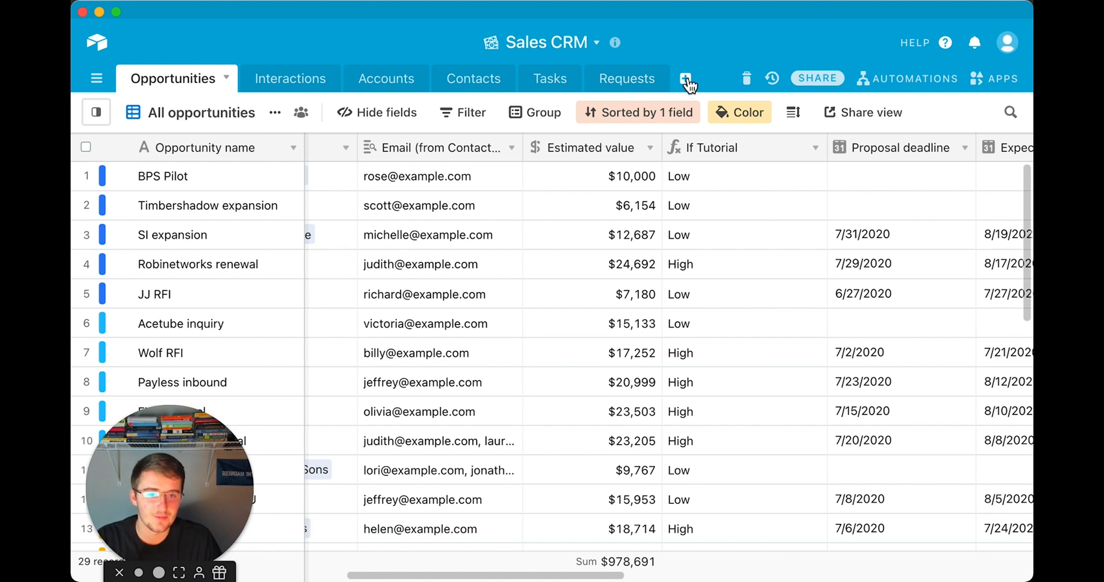
pyautogui.click(685, 78)
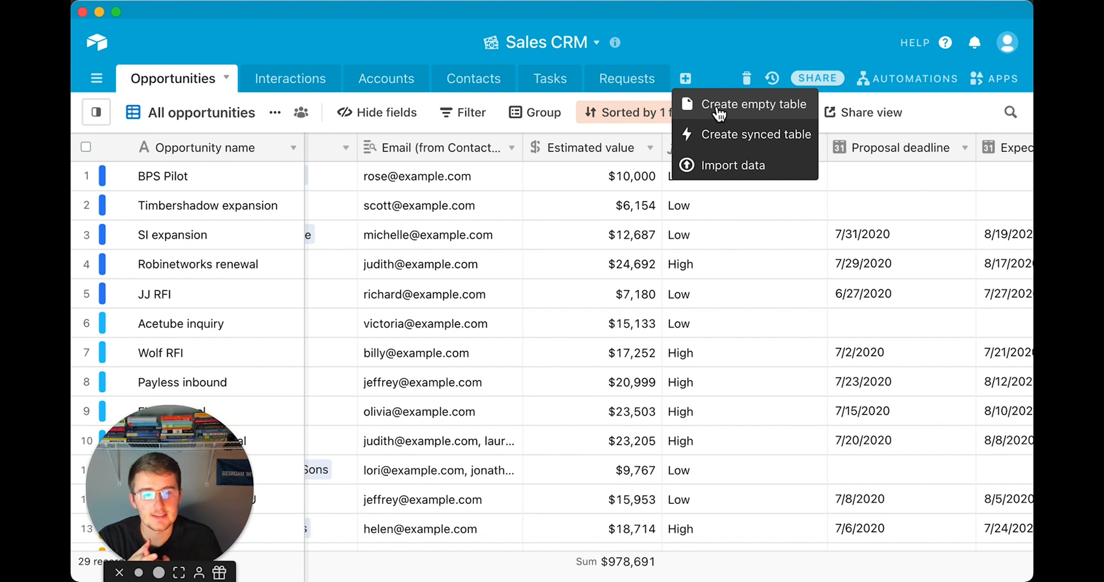
pyautogui.moveTo(744, 235)
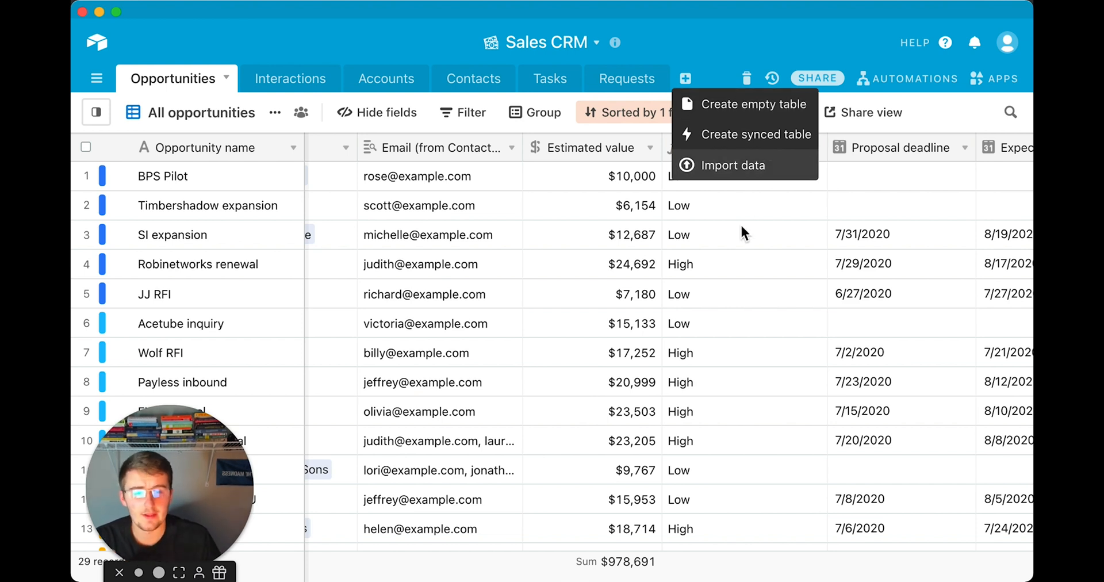
pyautogui.click(732, 165)
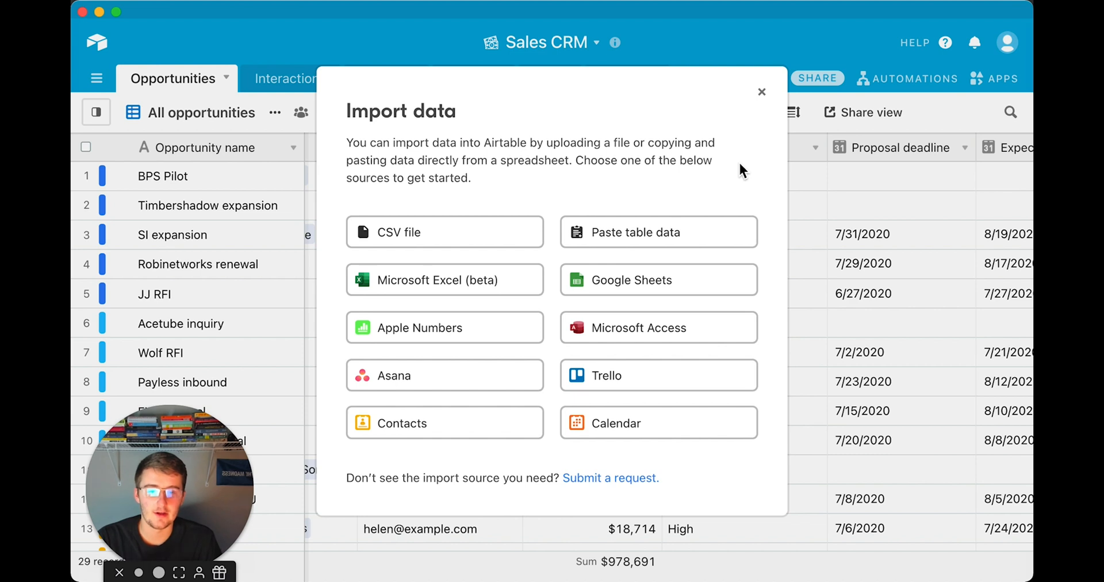
pyautogui.click(761, 92)
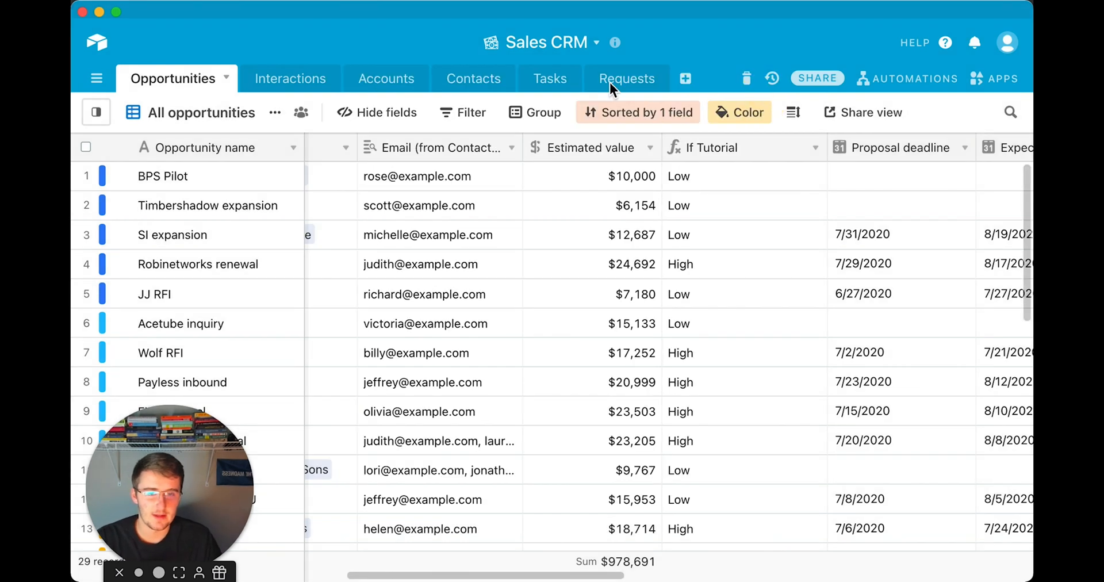
# - Create an empty table named 'New tabel' in the base, then return to the Accounts table
pyautogui.click(684, 78)
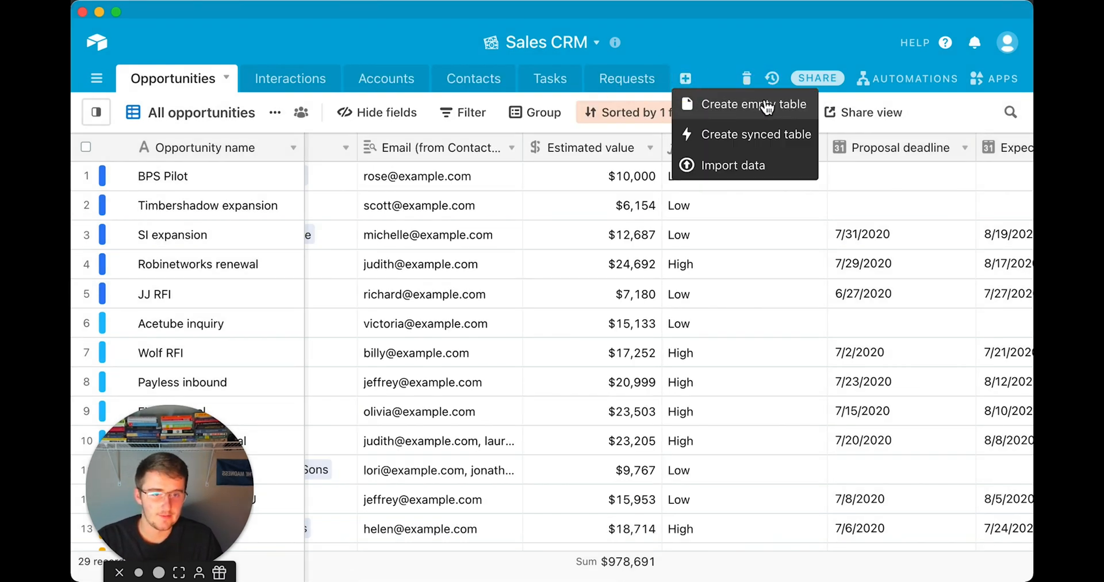
pyautogui.click(752, 104)
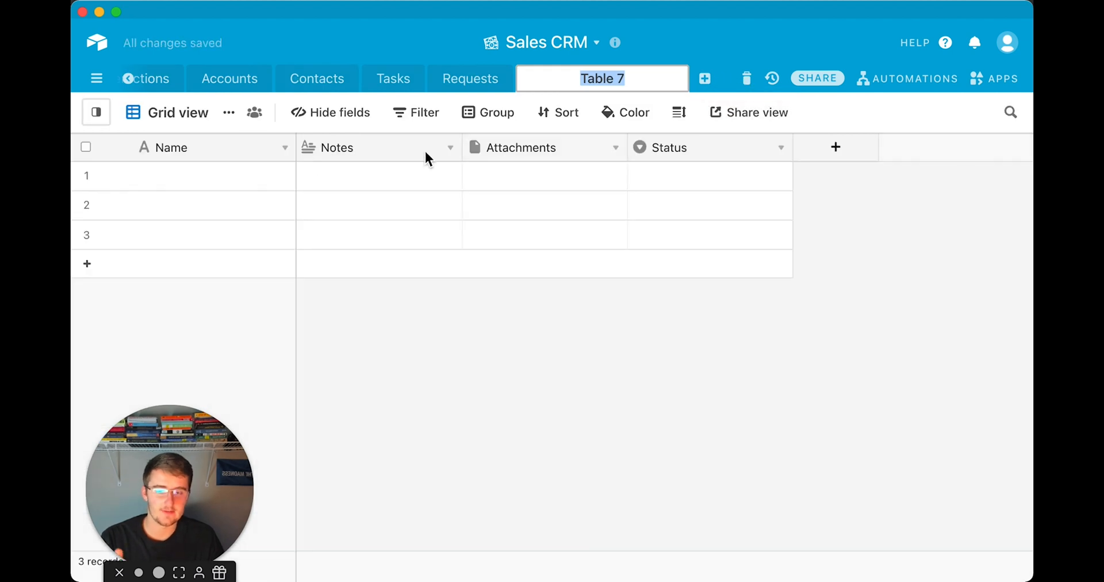
pyautogui.moveTo(569, 427)
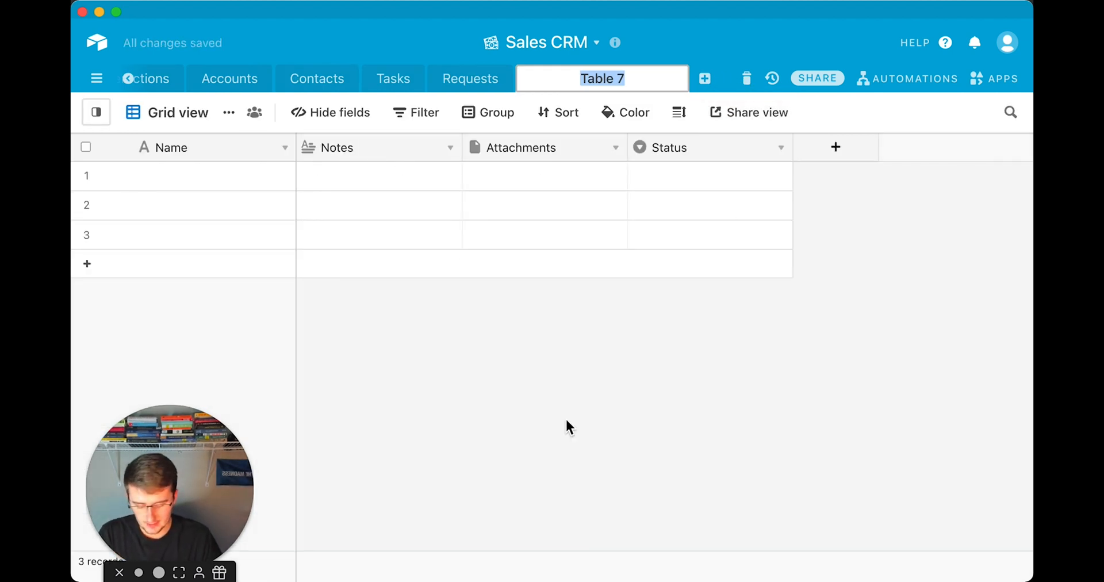
pyautogui.write('New tabel')
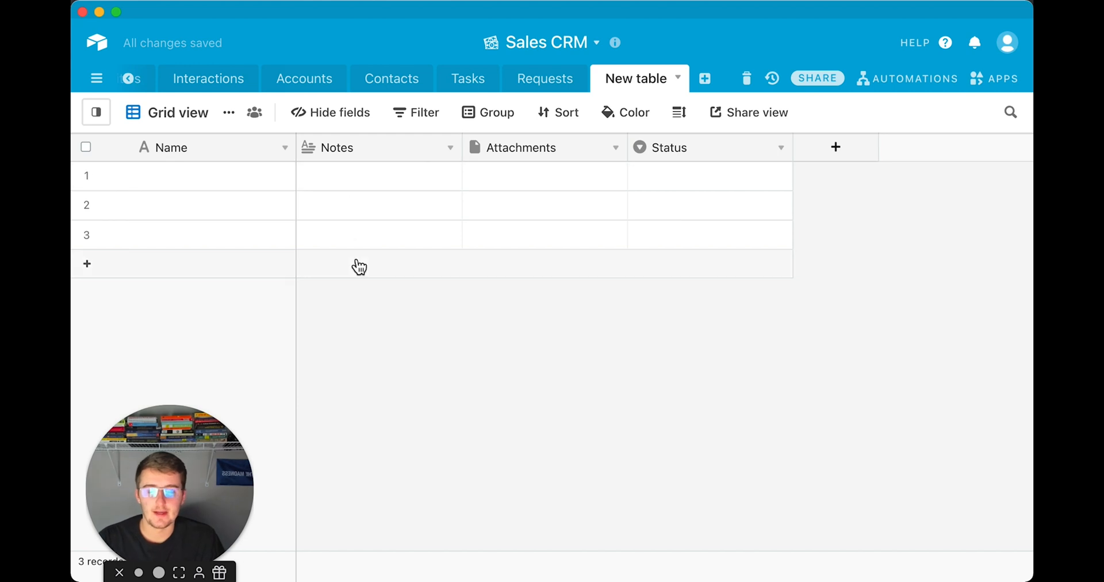
pyautogui.moveTo(675, 69)
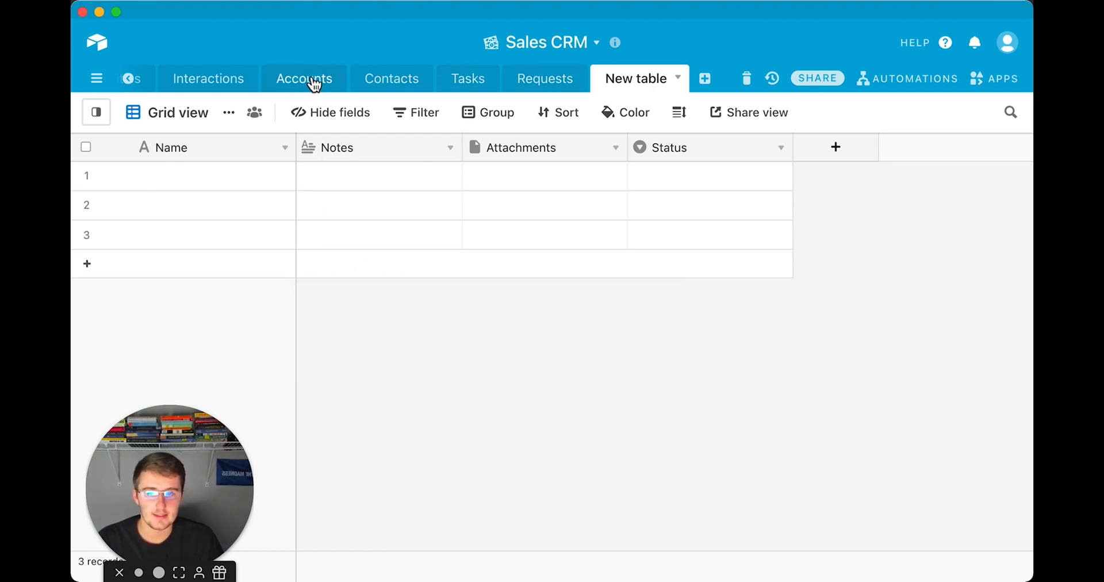
pyautogui.click(304, 79)
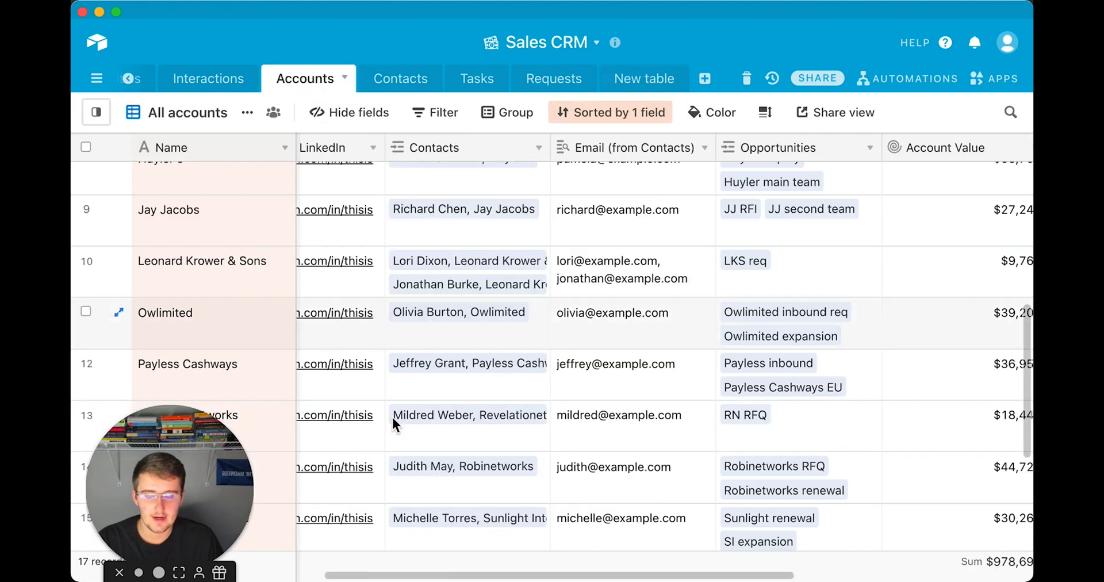
# - Copy the first four accounts' Name to Company LinkedIn cells starting at Acepoly, then go to the new table
pyautogui.hscroll(3)
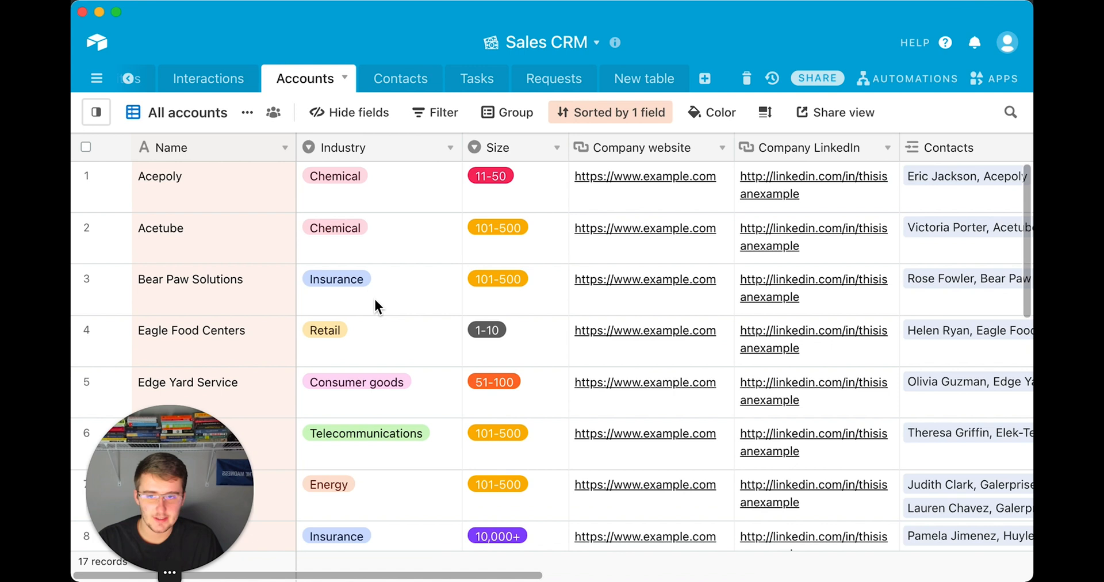
pyautogui.click(187, 176)
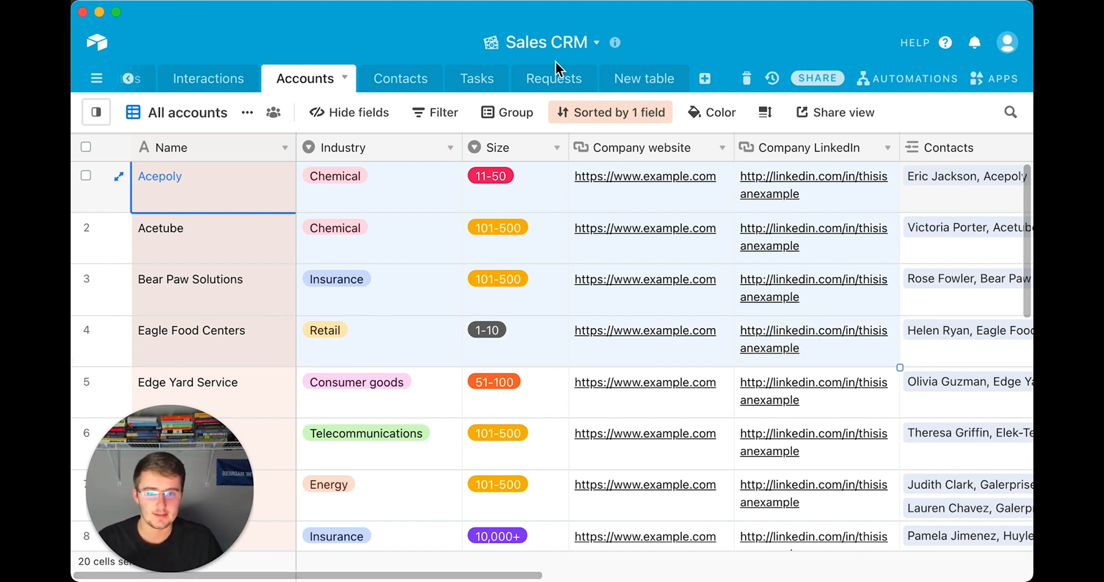
pyautogui.moveTo(224, 180)
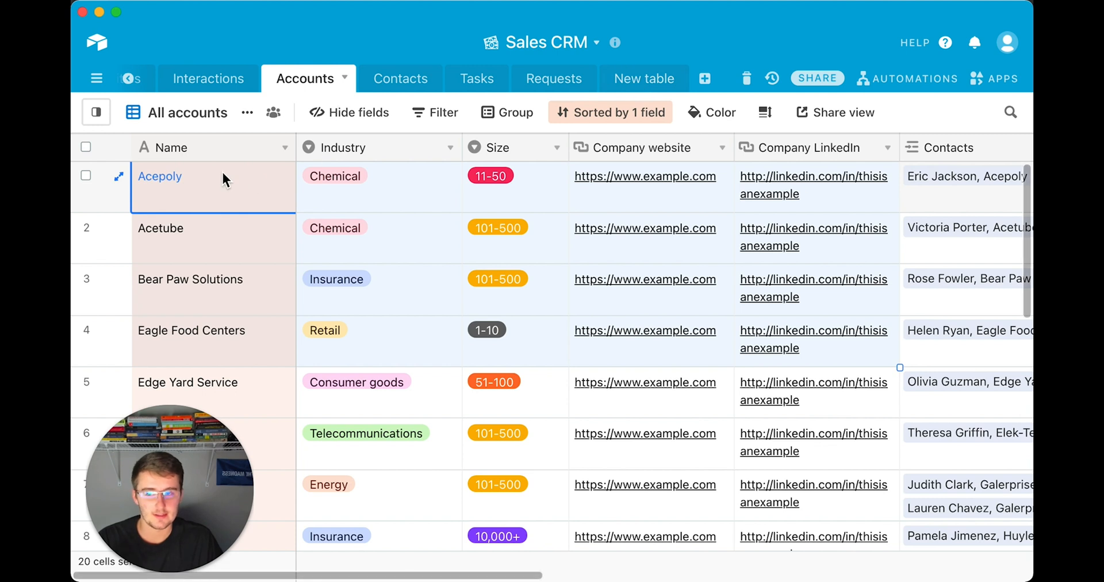
pyautogui.moveTo(454, 185)
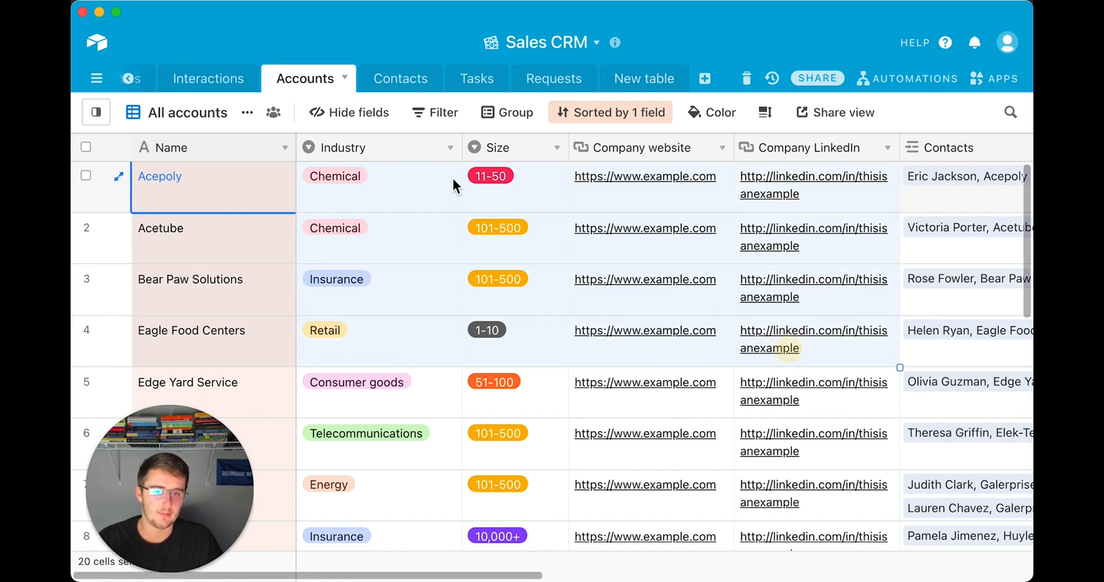
pyautogui.moveTo(634, 227)
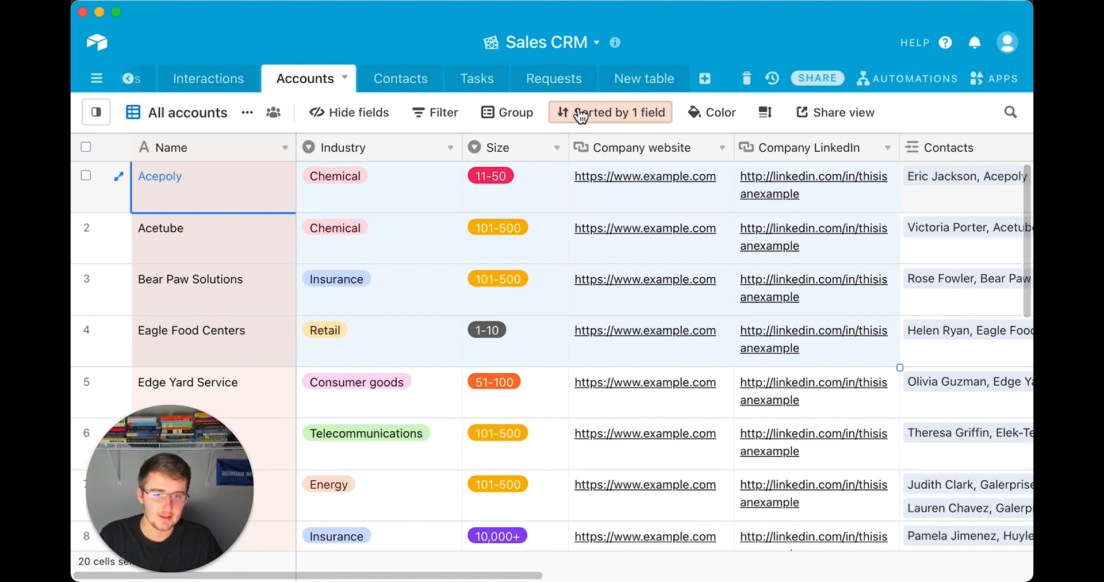
pyautogui.click(636, 78)
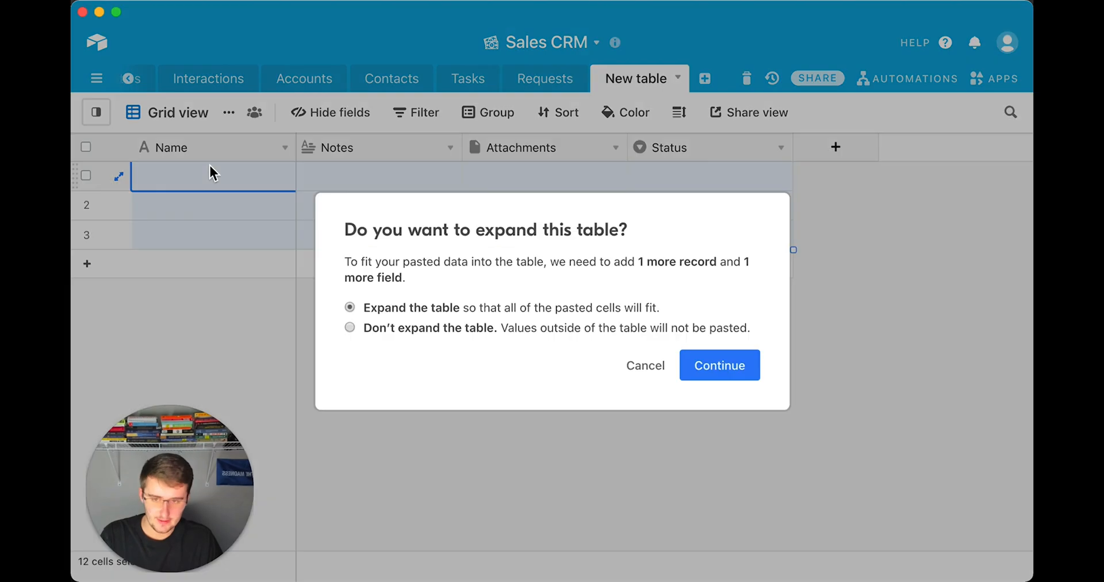
pyautogui.moveTo(719, 365)
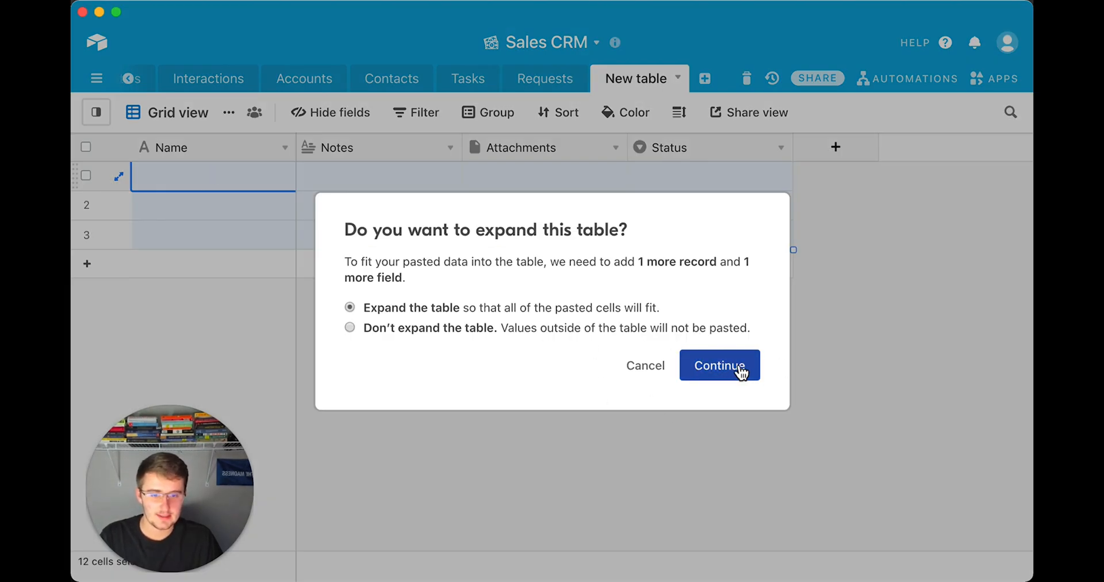
# - Expand the new table to fit the four pasted records and five fields; leave the Attachments field unchanged
pyautogui.click(719, 365)
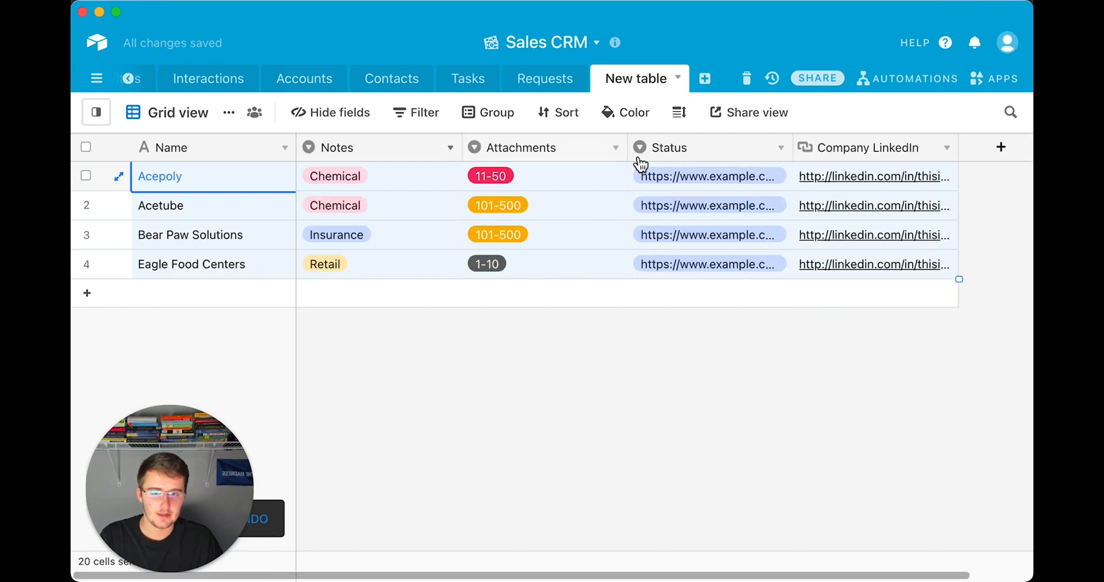
pyautogui.moveTo(618, 184)
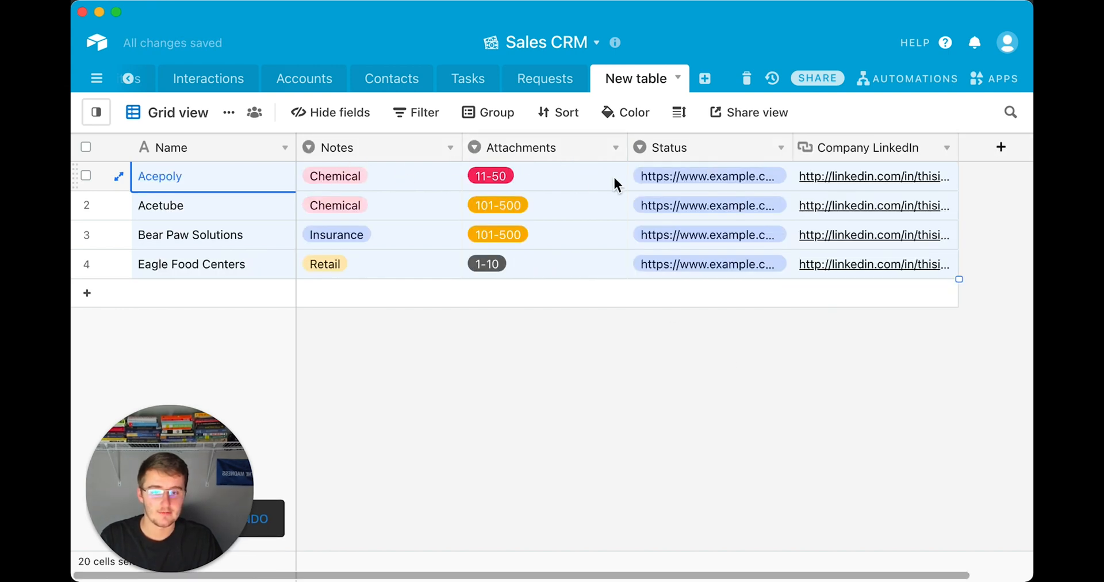
pyautogui.click(524, 147)
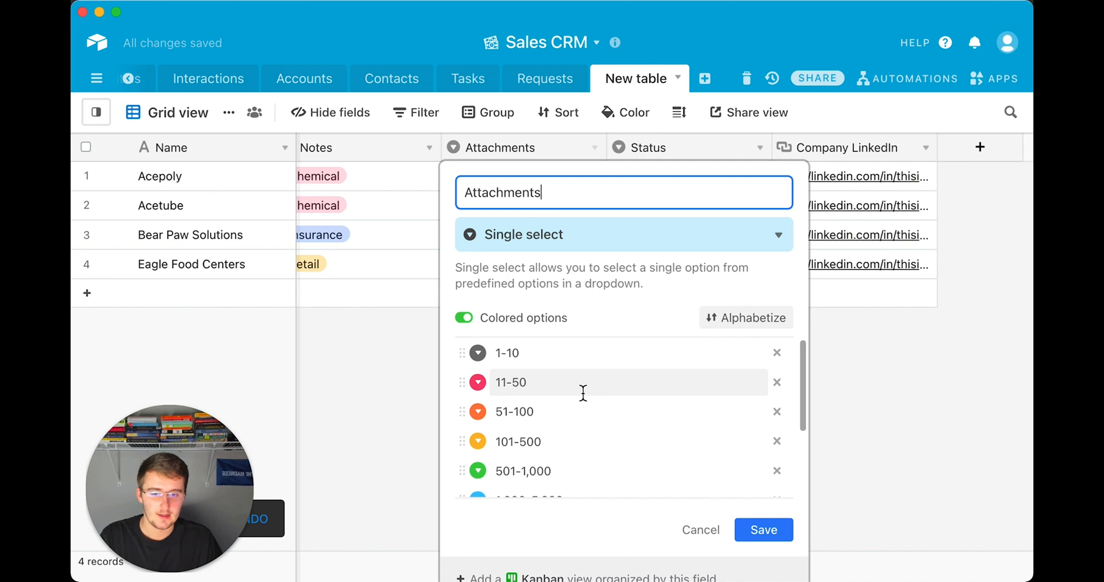
pyautogui.click(764, 529)
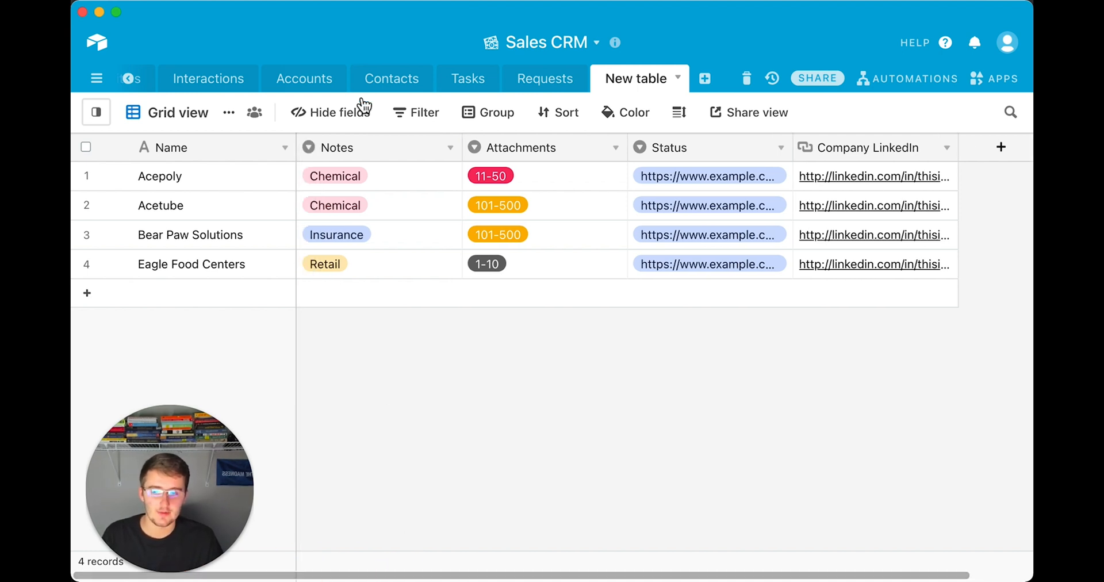
pyautogui.moveTo(449, 154)
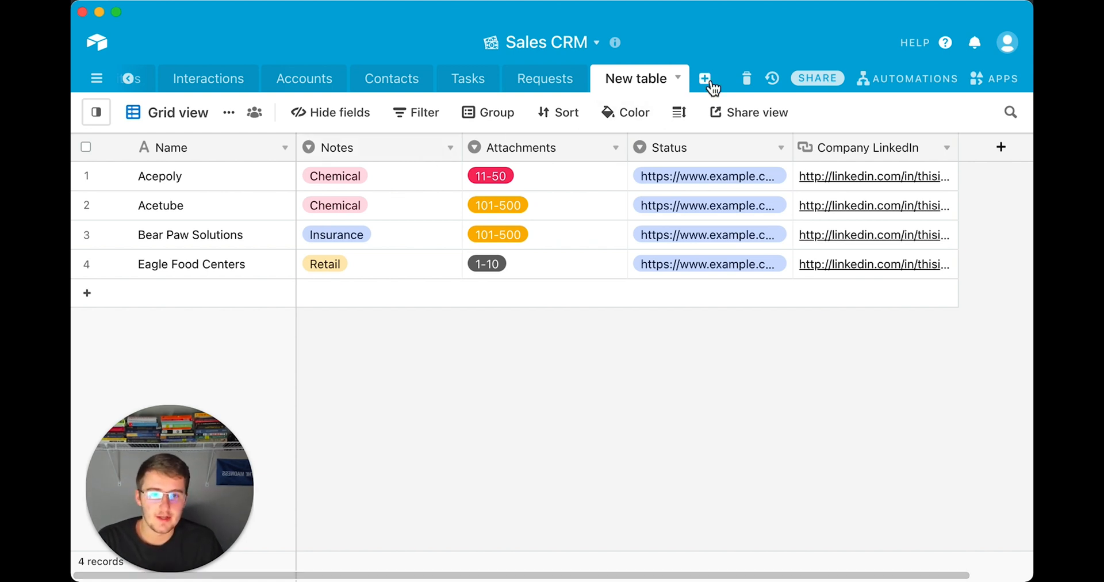
# - Briefly open and dismiss the import-data source chooser without importing anything
pyautogui.click(705, 78)
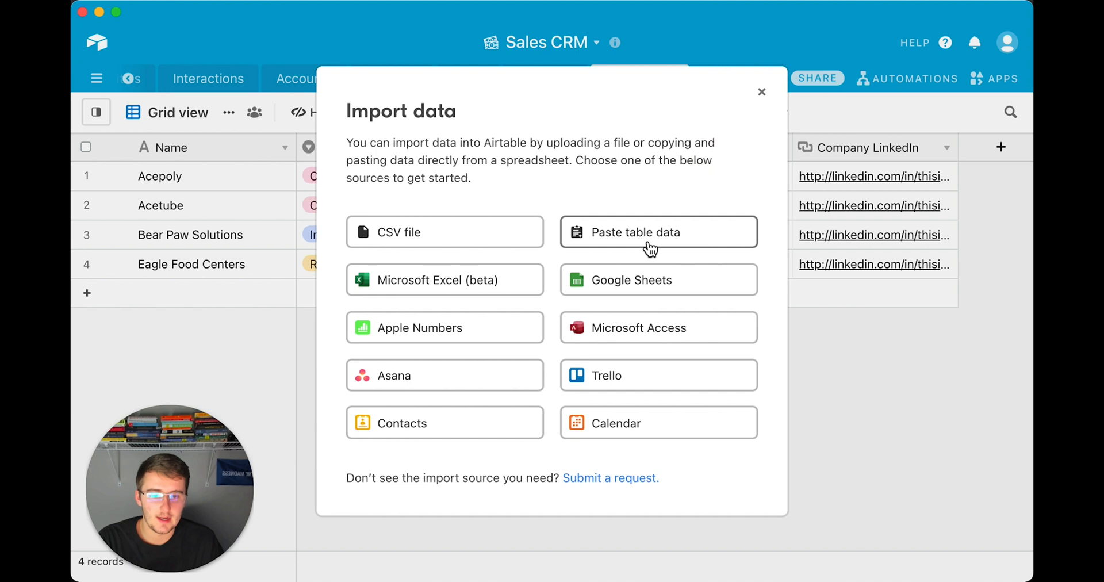
pyautogui.click(761, 92)
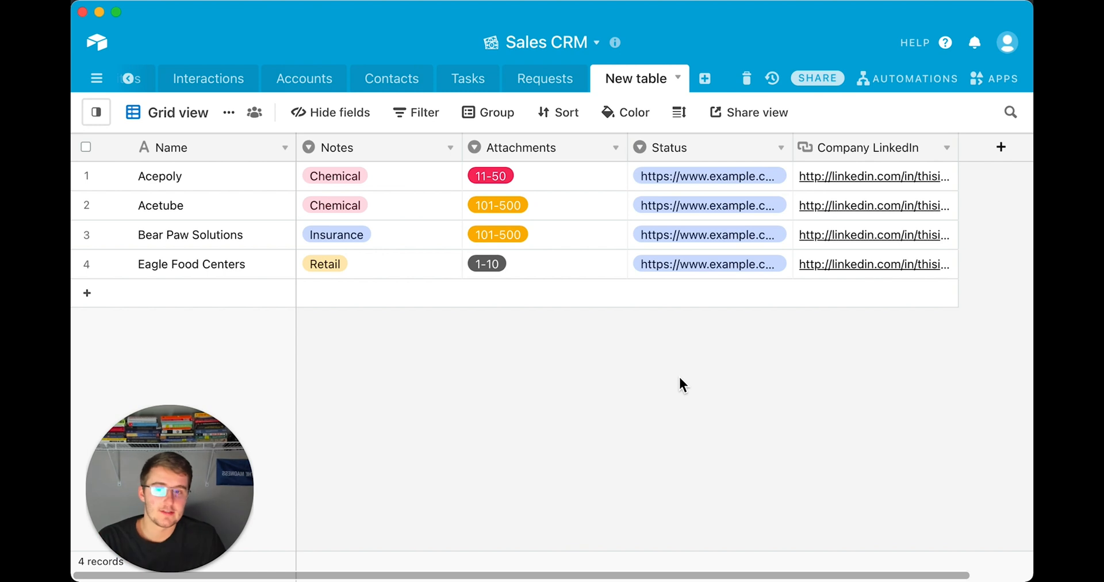
pyautogui.moveTo(386, 164)
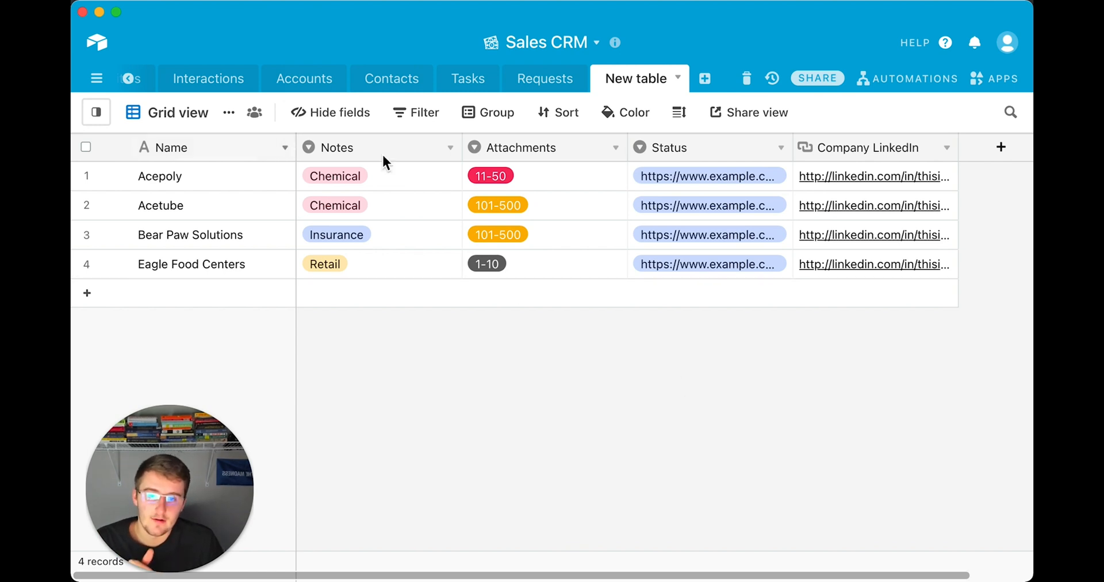
pyautogui.moveTo(422, 170)
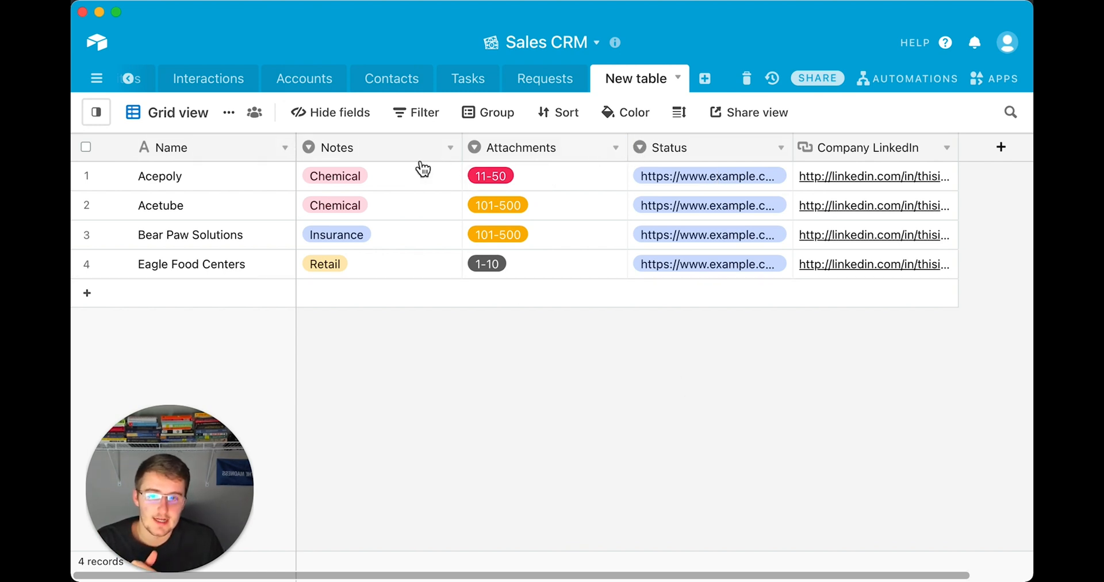
pyautogui.moveTo(269, 150)
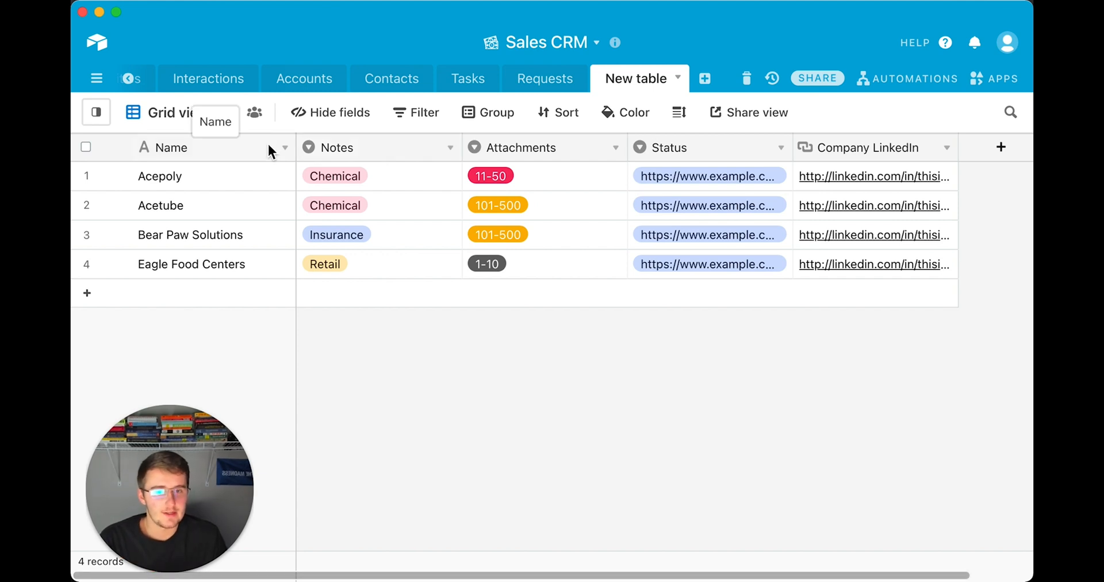
pyautogui.moveTo(778, 157)
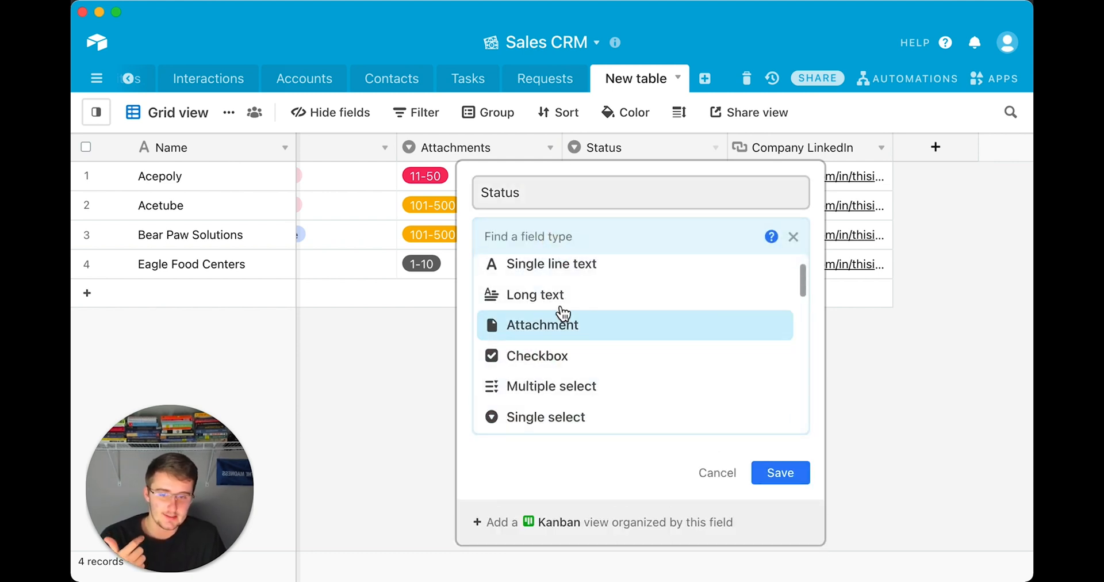
# - Change the Status field to the URL type so the pasted websites show as links
pyautogui.scroll(-3)
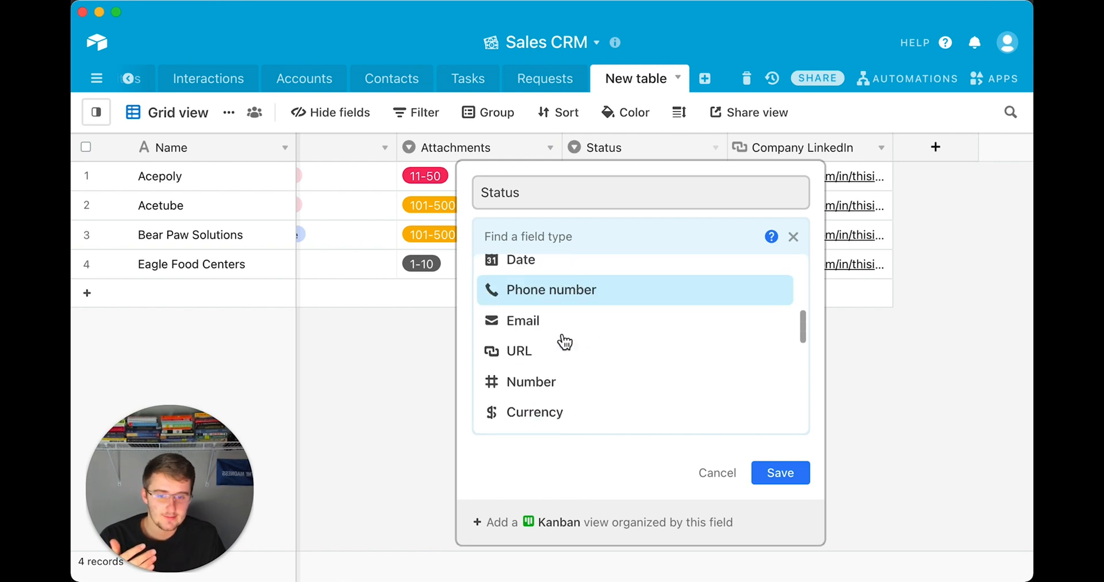
pyautogui.click(518, 351)
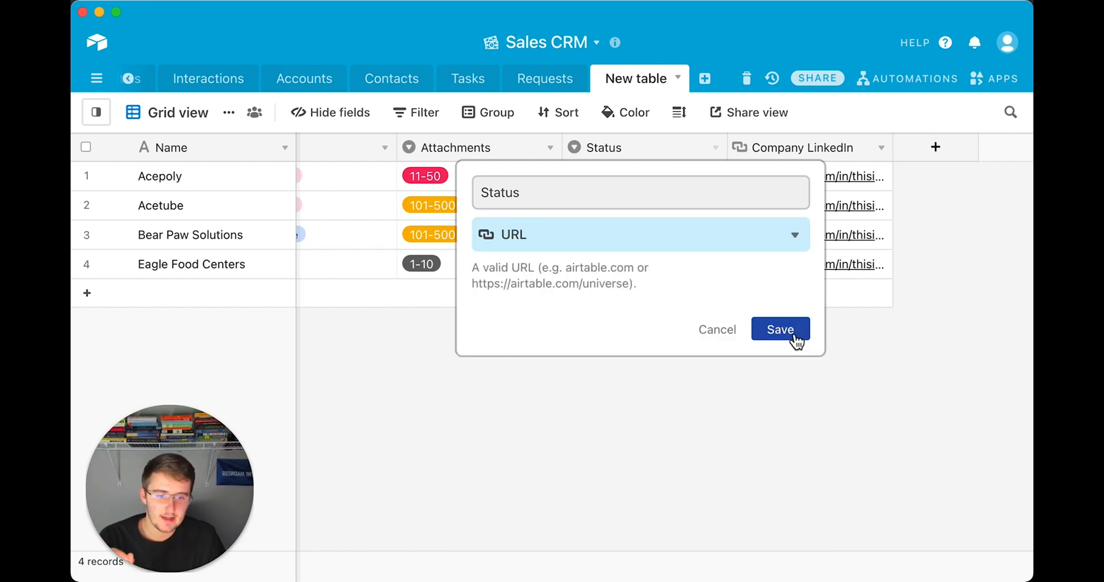
pyautogui.click(780, 329)
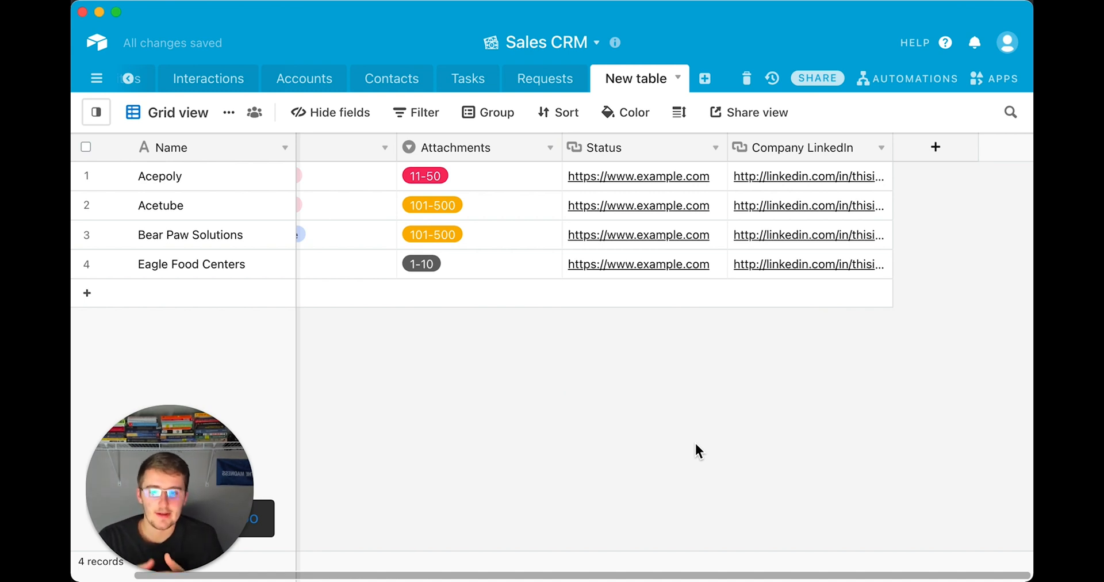
pyautogui.moveTo(469, 336)
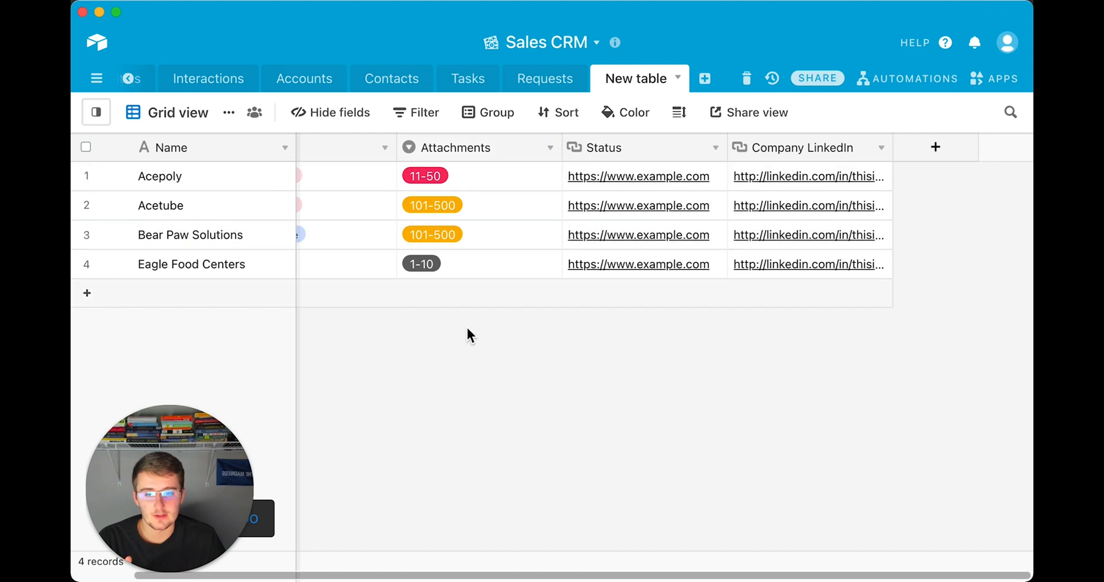
# - Inspect the Attachments field's type settings and cancel without changes
pyautogui.click(551, 148)
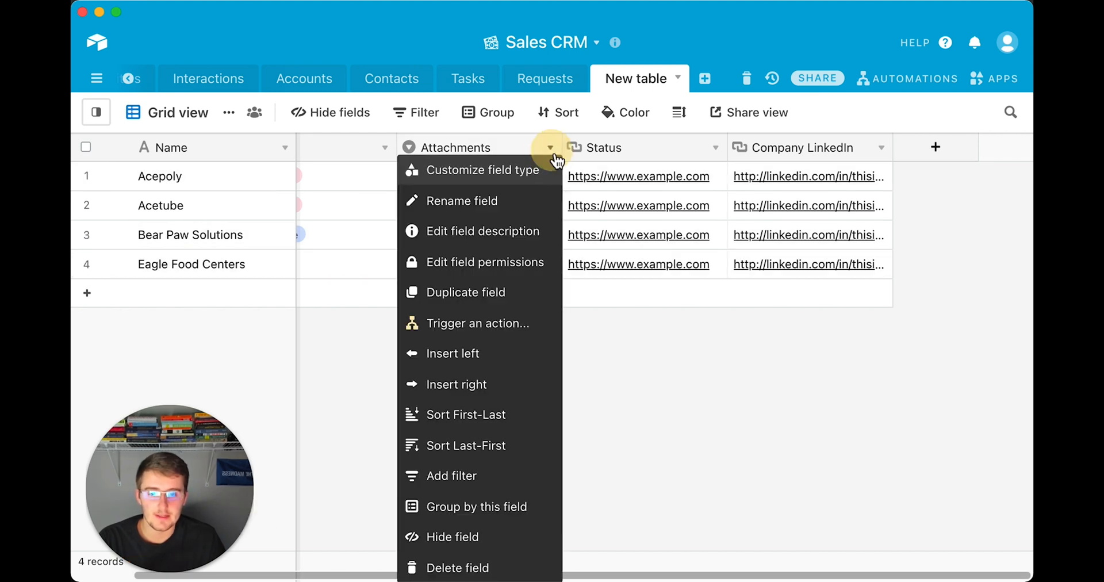
pyautogui.click(484, 170)
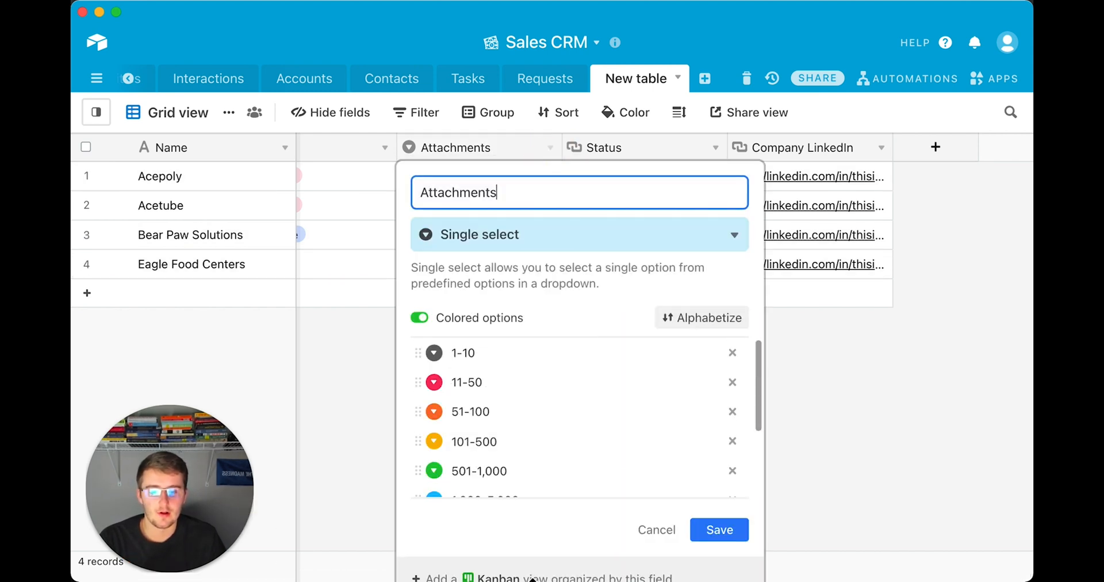
pyautogui.click(719, 529)
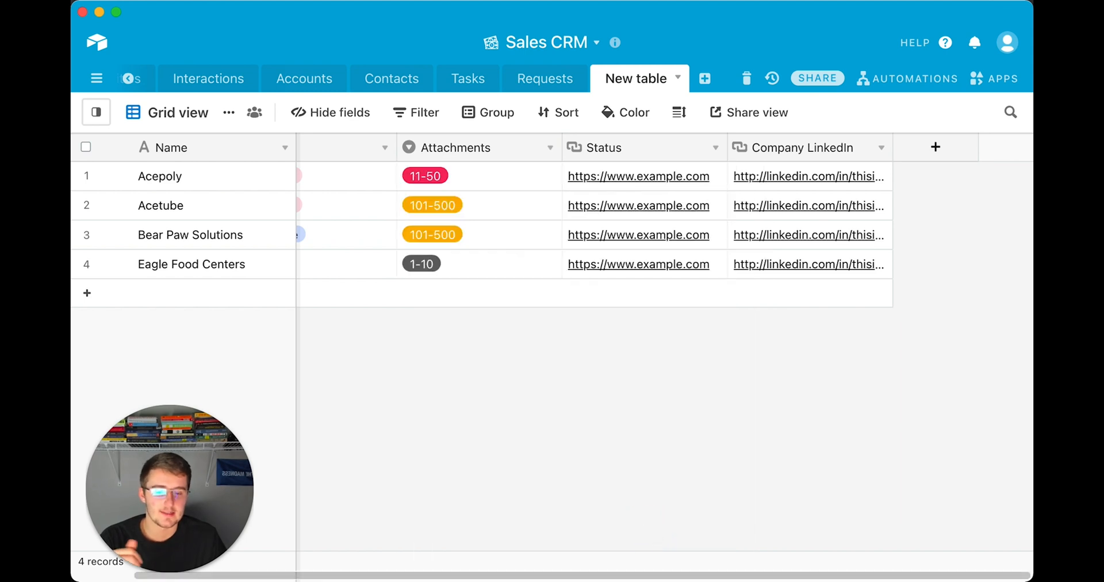